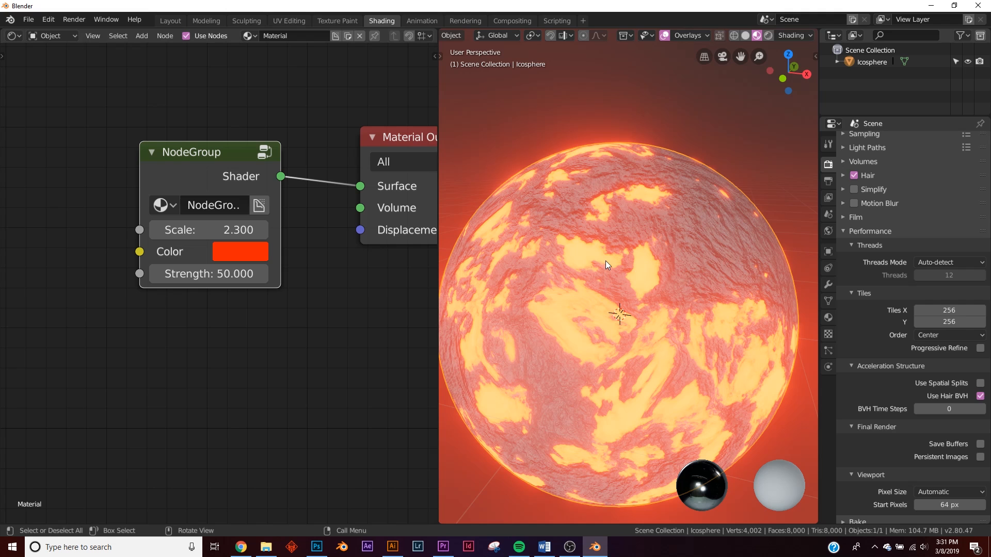
mouse_move(93, 36)
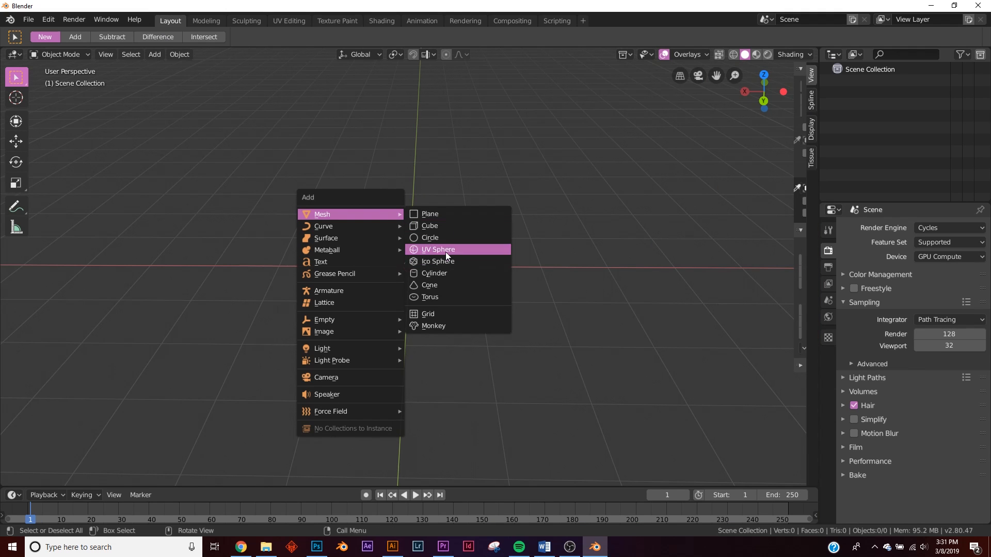
Step: Add a UV sphere to the empty scene and shade it smooth
click(437, 249)
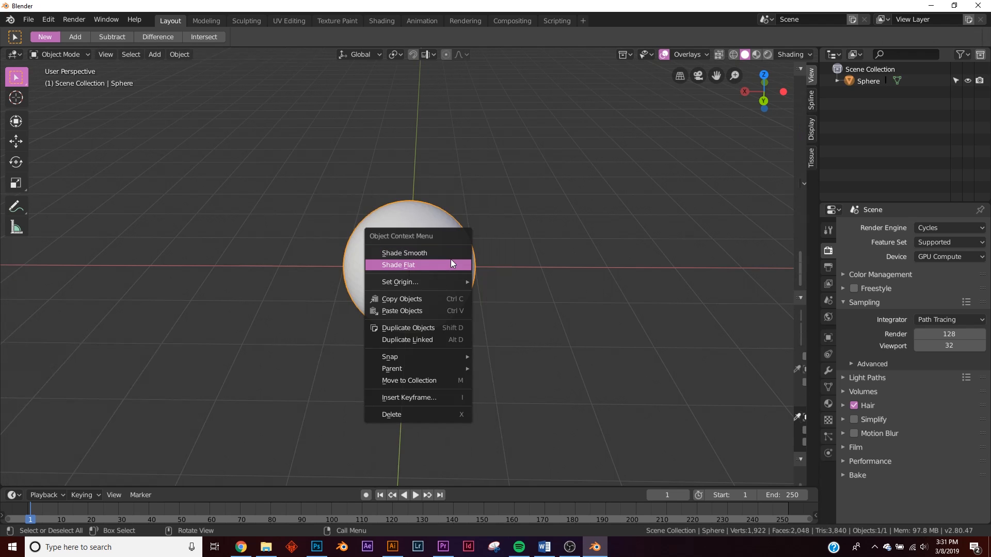
click(404, 253)
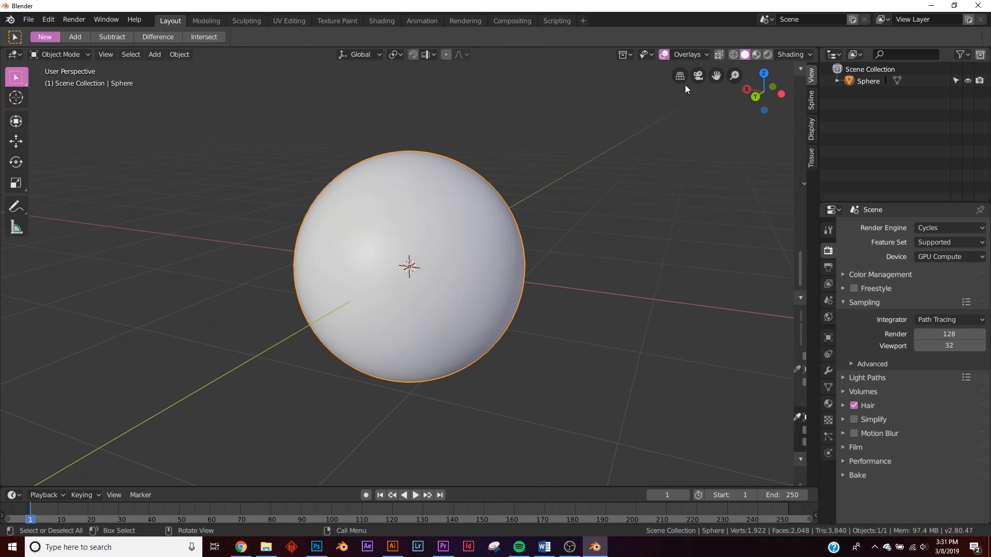
Step: In the Shading workspace, preview under a studio HDRI and create a new material for the sphere
click(381, 20)
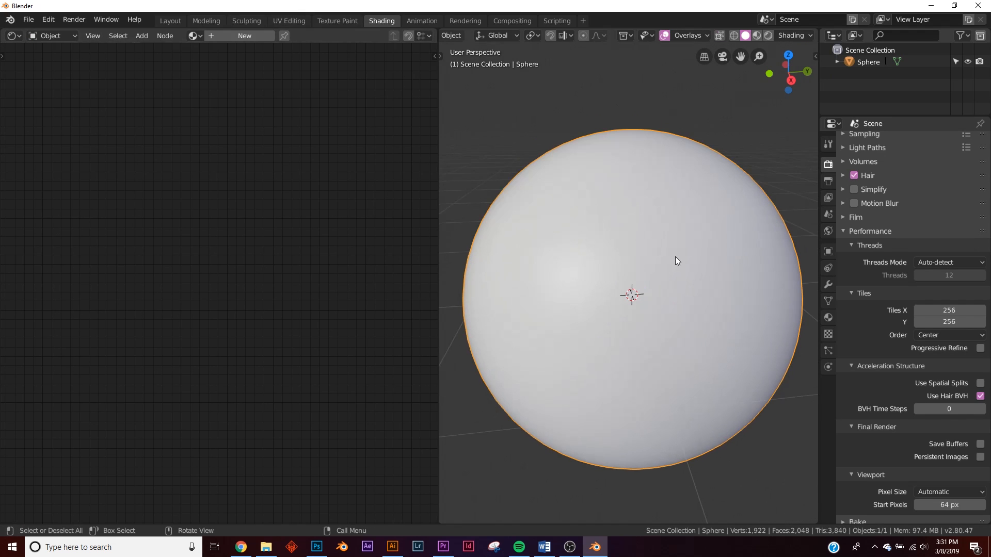
click(768, 36)
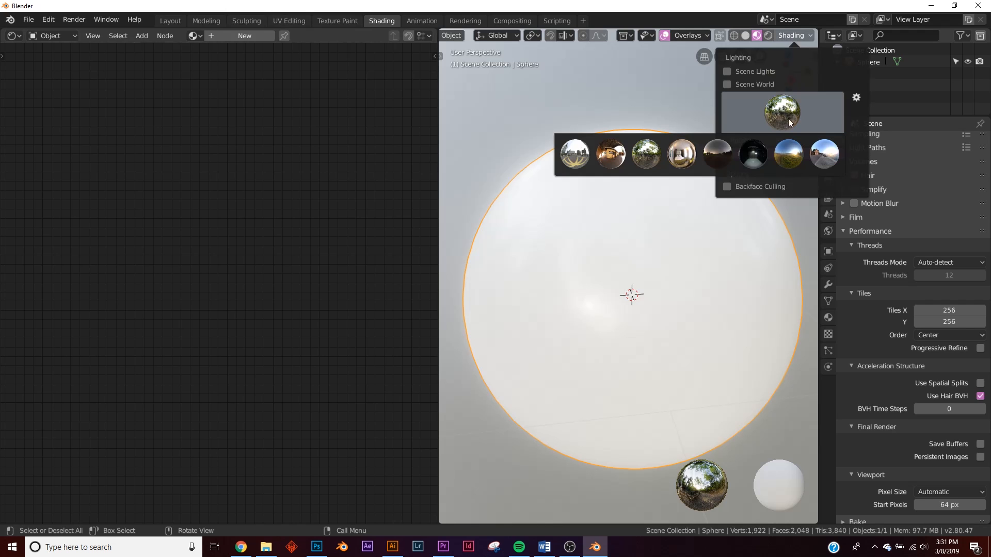
click(752, 154)
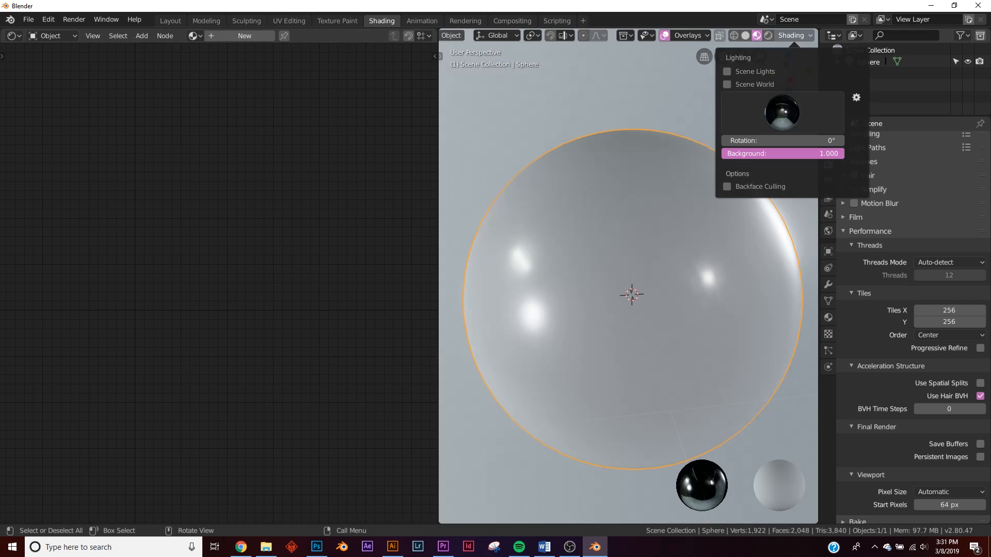
click(630, 297)
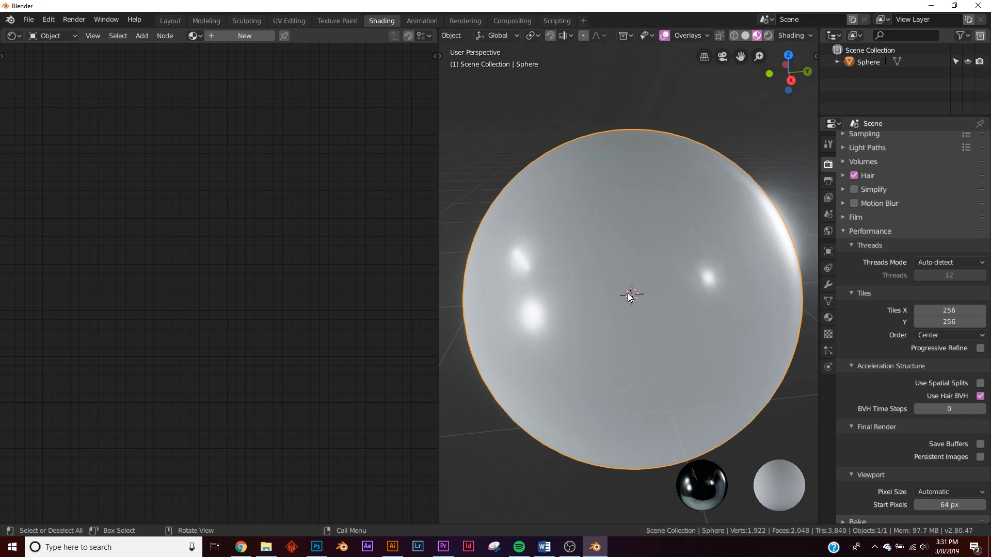
click(245, 36)
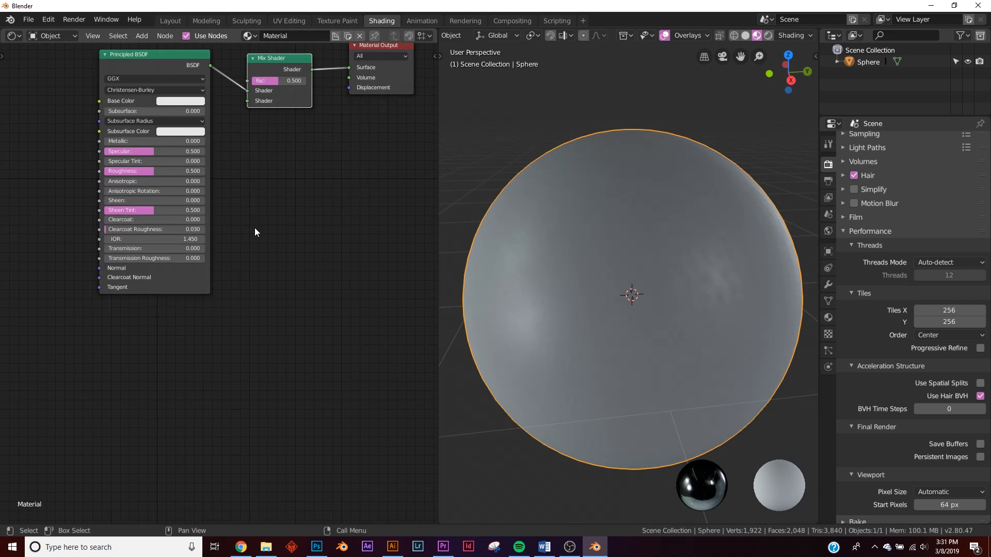
Step: Add an orange Emission shader with Strength 50 into the Mix Shader
text(em)
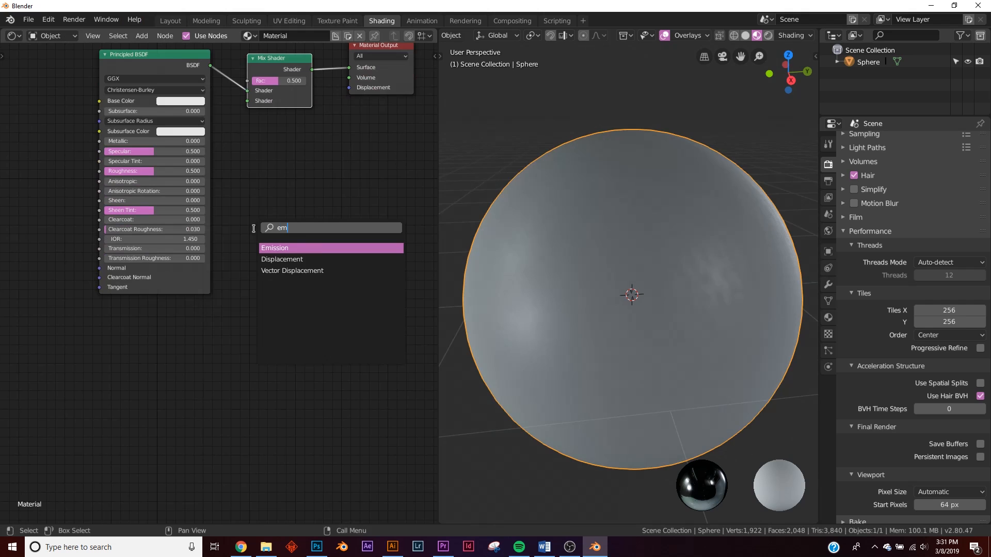
click(274, 247)
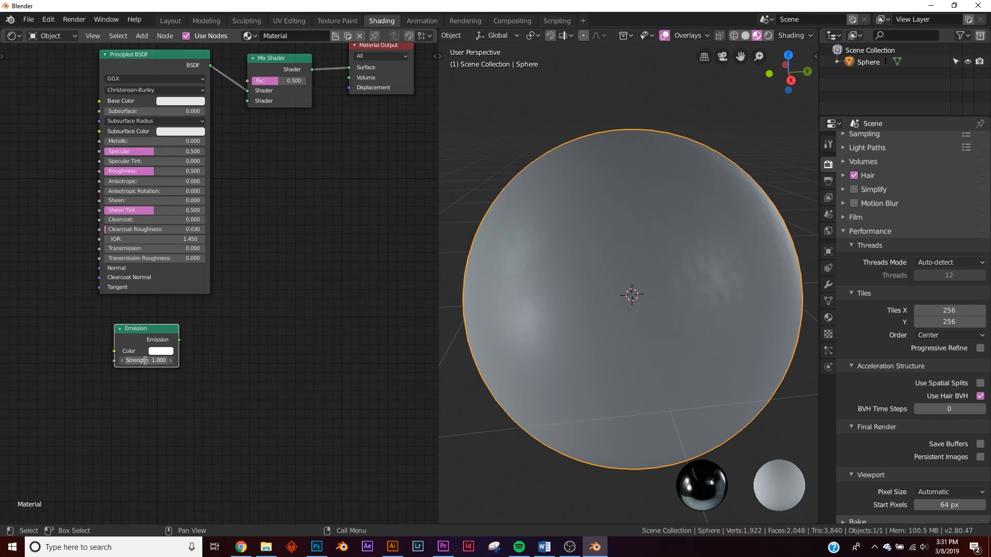
click(160, 351)
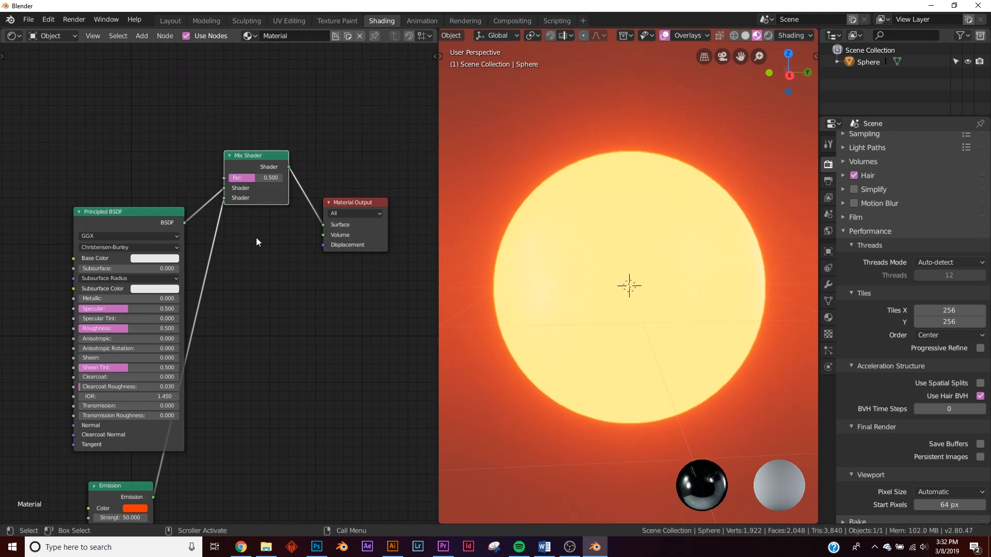
Step: Add a ColorRamp driven by the Noise Texture and move its black stop to 0.5
text(co)
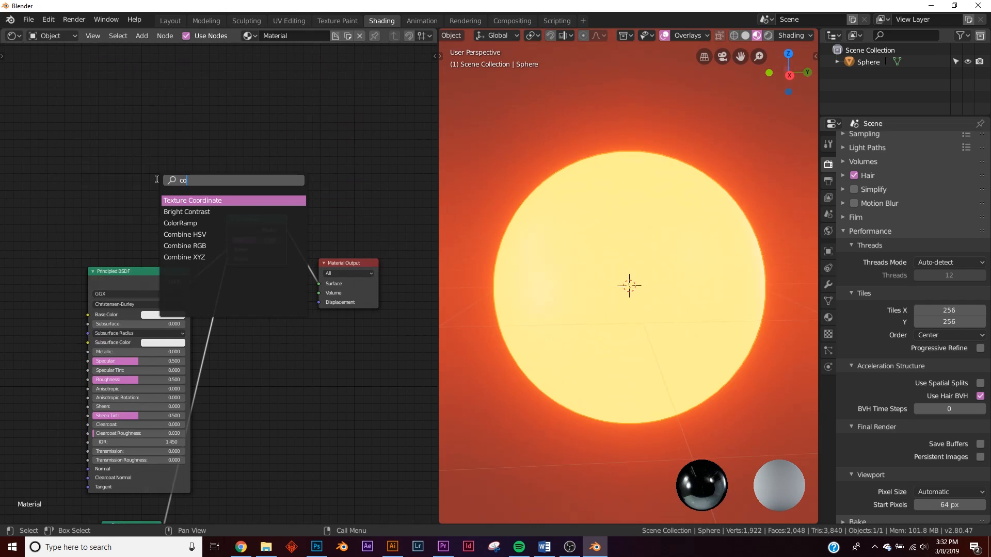
click(181, 222)
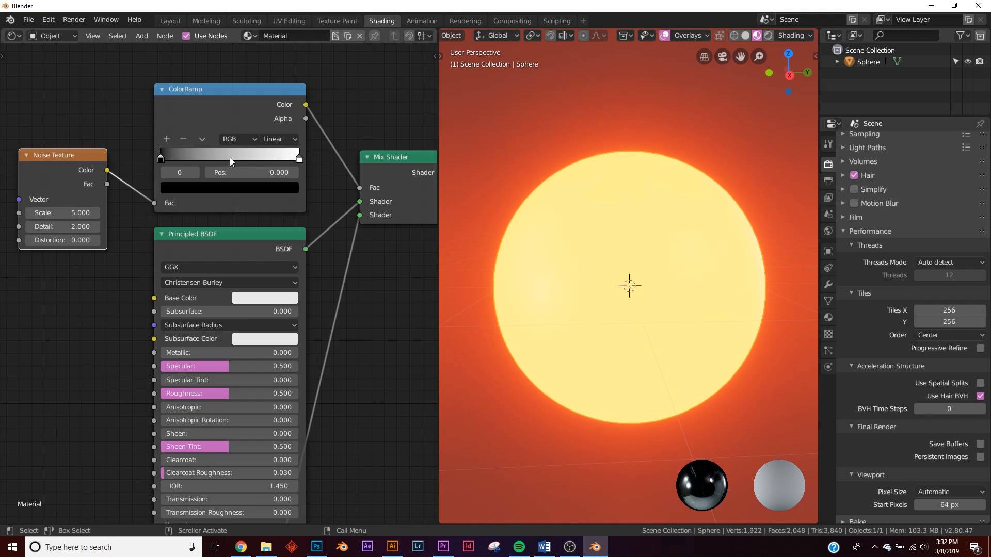
drag(160, 155, 205, 156)
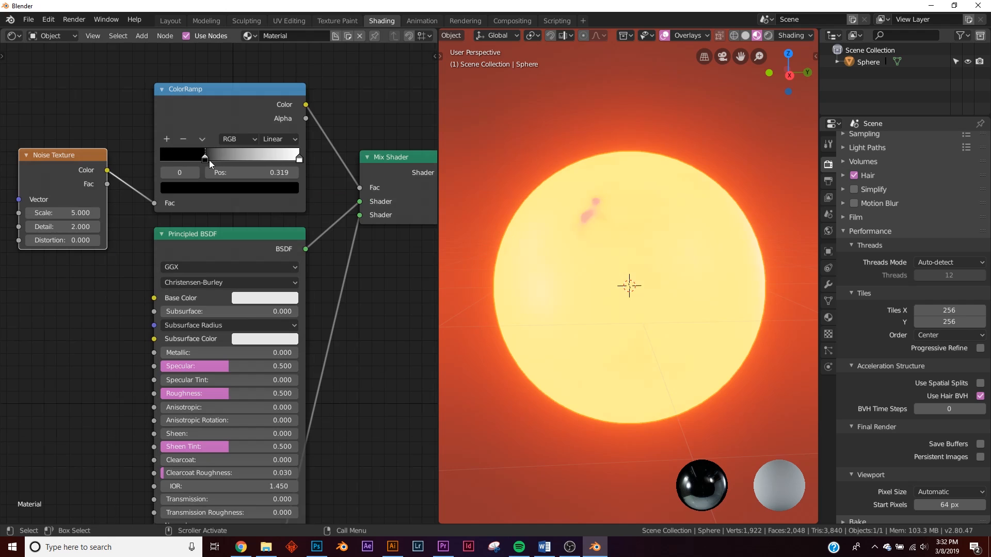
drag(204, 156, 229, 156)
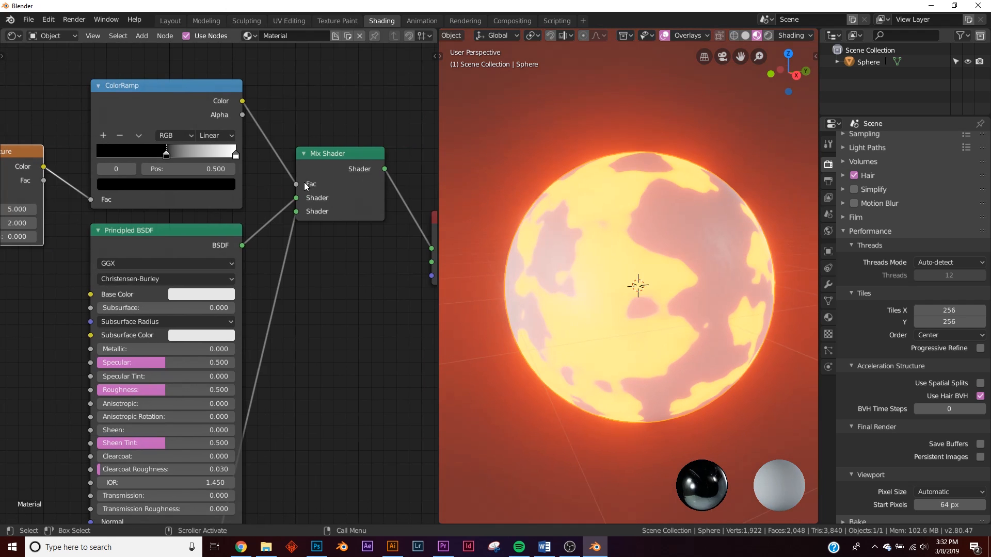
mouse_move(585, 230)
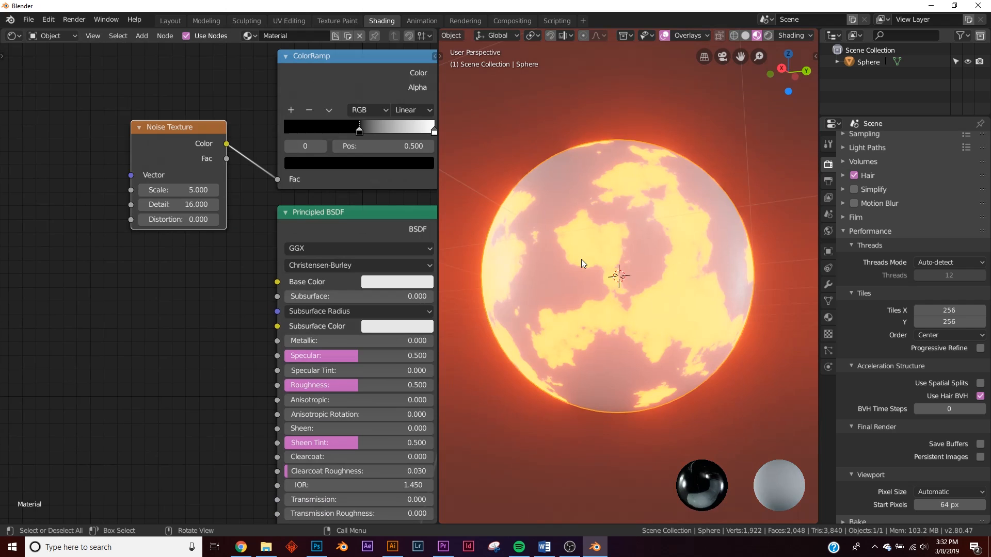
mouse_move(719, 296)
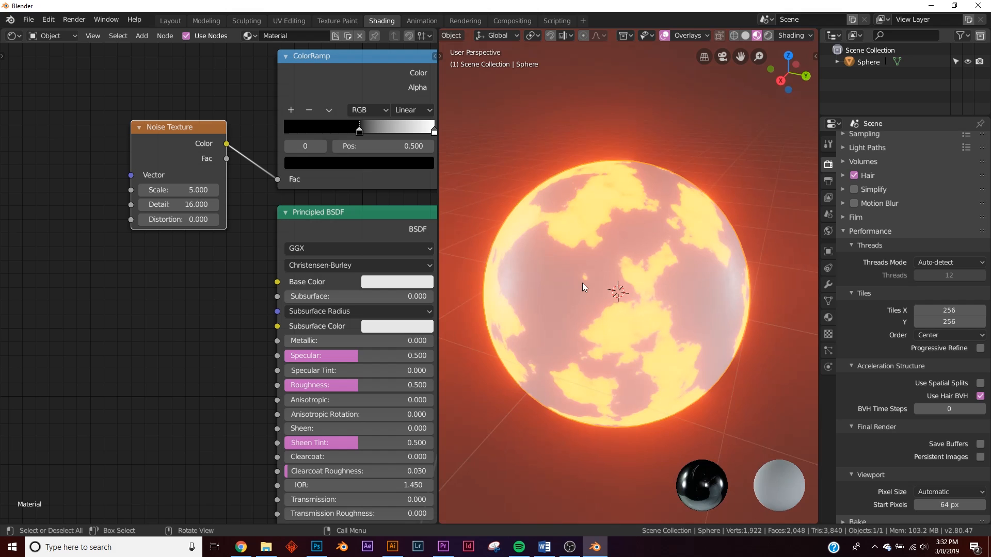
mouse_move(580, 297)
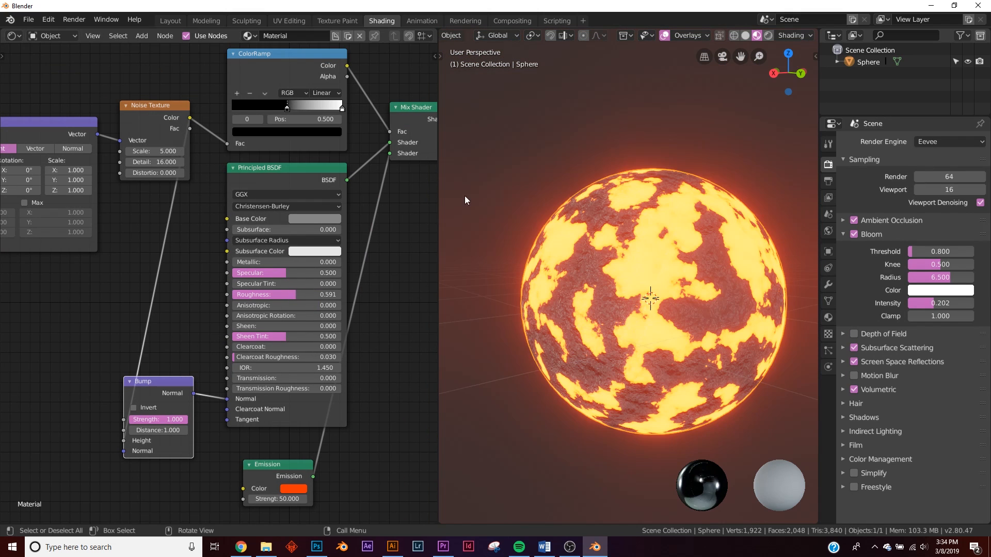
Step: Adjust the lava material's rock relief and roughness for the Eevee bloom render
click(155, 150)
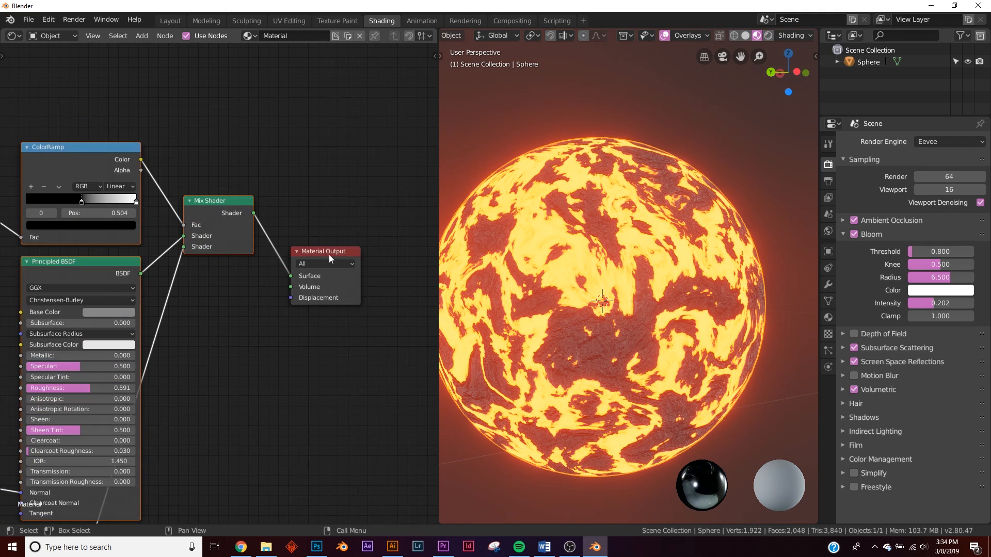
Step: Group the lava nodes into a NodeGroup exposing Scale 3.3, wired to the Material Output
scroll(down, 3)
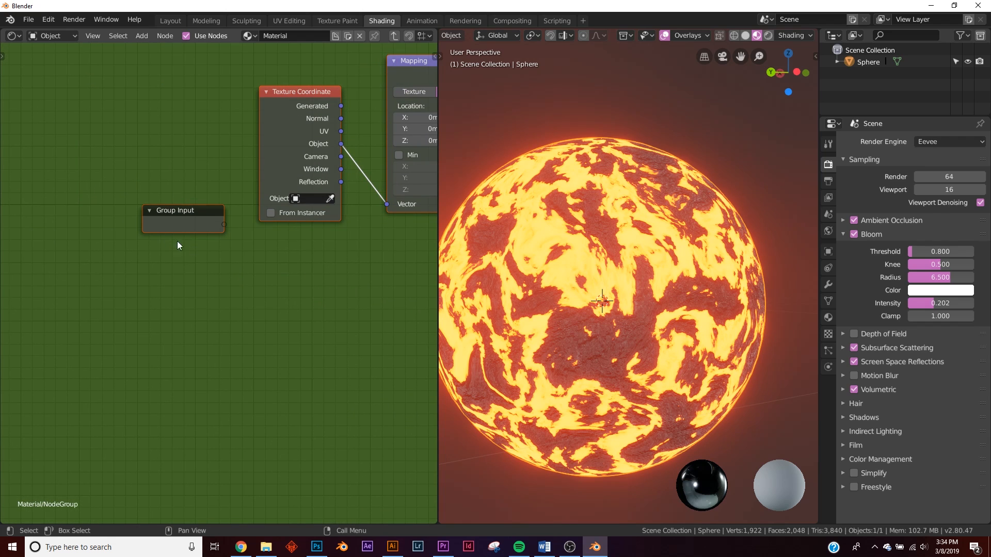
scroll(down, 3)
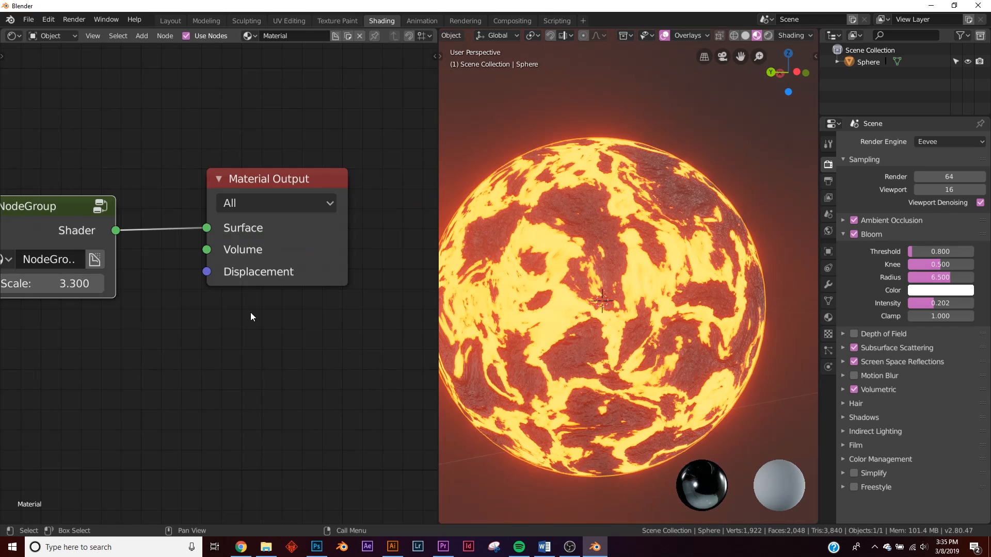
mouse_move(230, 319)
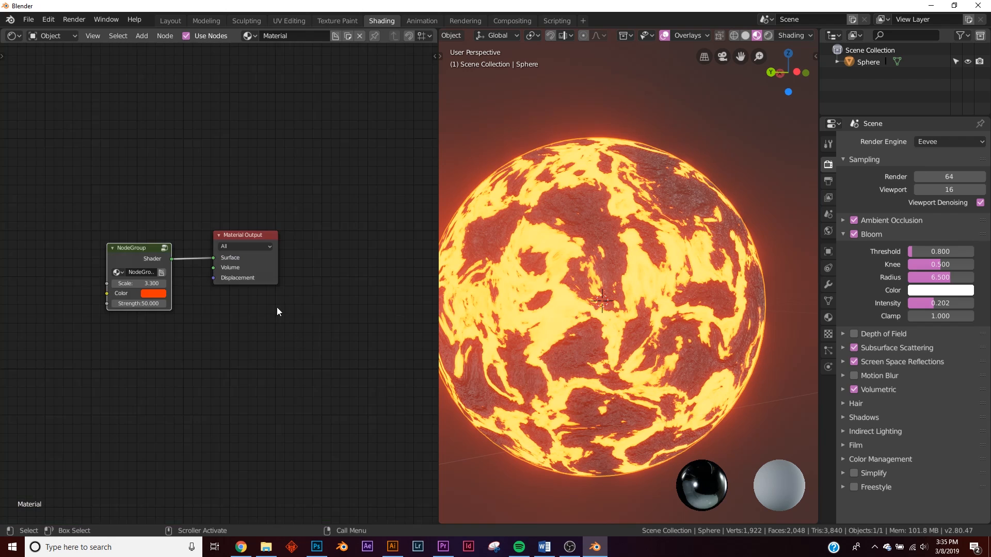
Step: Set the group's Strength to 22 and pick a blue glow colour
scroll(up, 3)
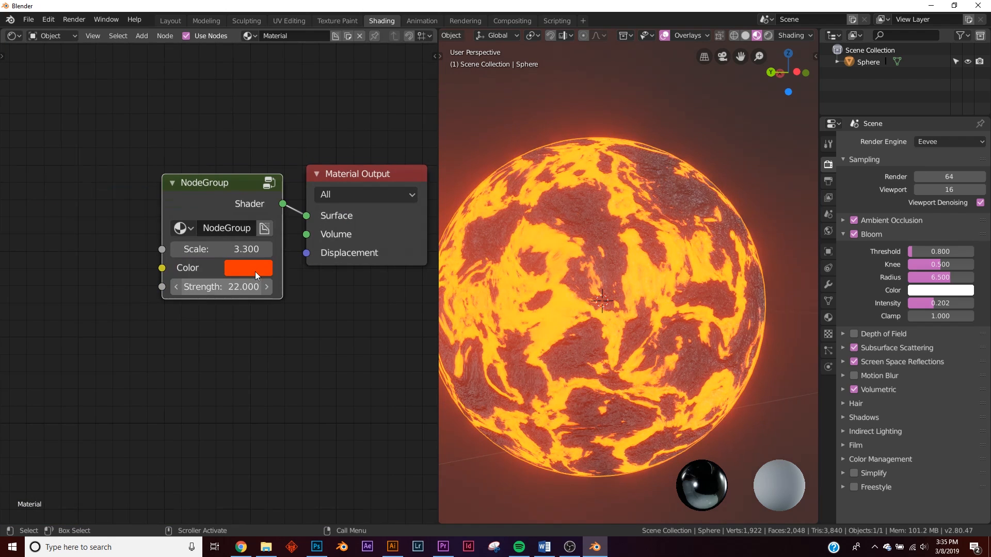
click(247, 267)
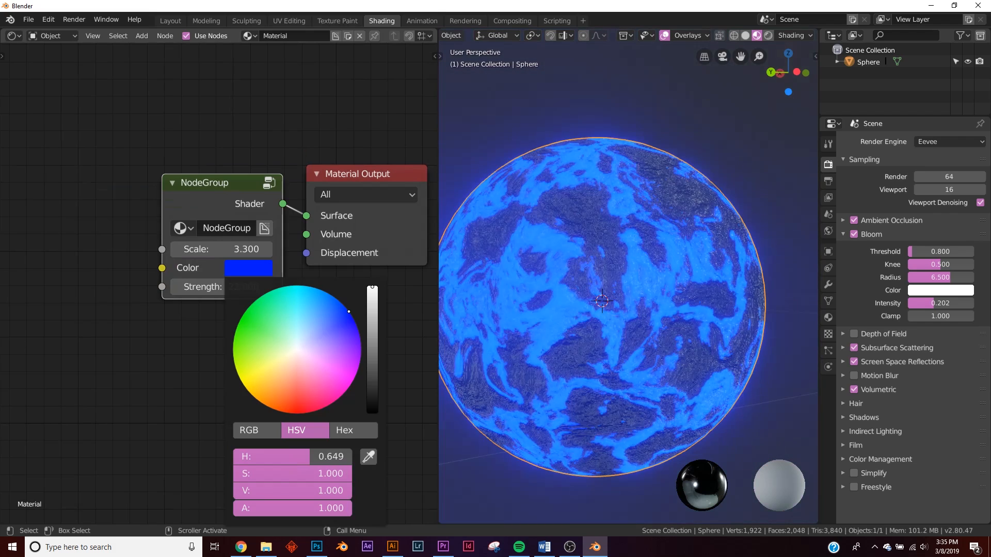